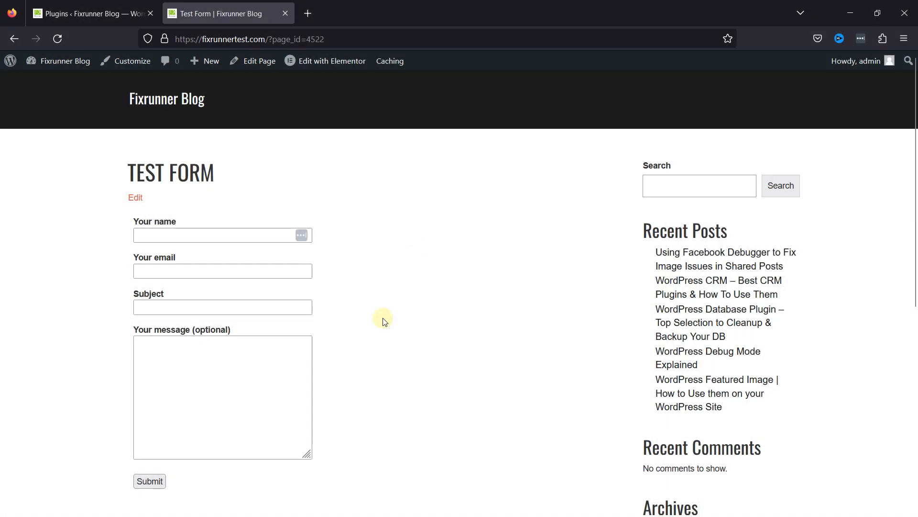
Return to the Plugins page listing Contact Form 7 and Simple Custom CSS and JS
{"action": "scroll", "scroll_direction": "down", "scroll_amount": 3}
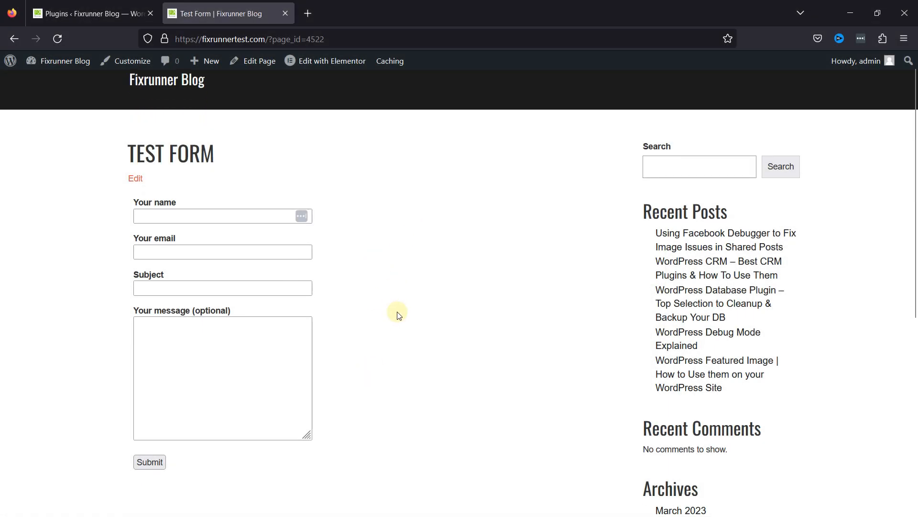
{"action": "scroll", "scroll_direction": "down", "scroll_amount": 3}
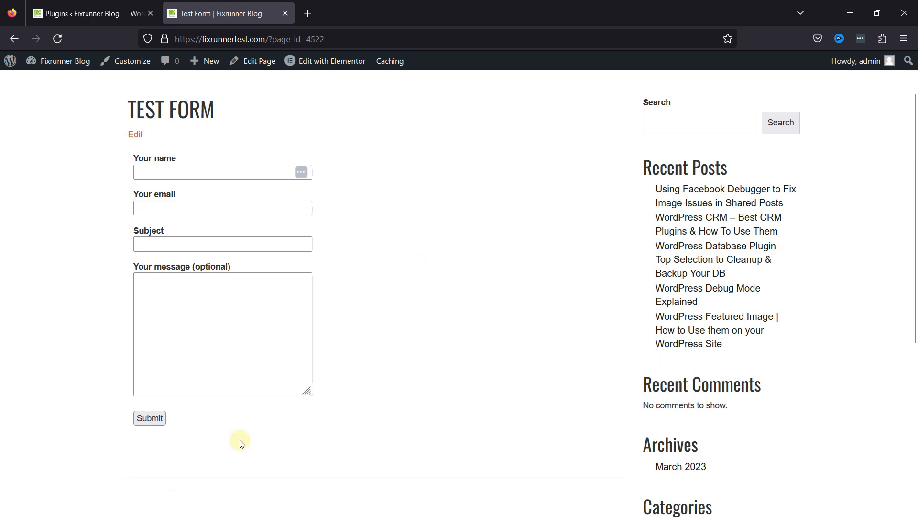
{"action": "mouse_move", "coordinate": [406, 194]}
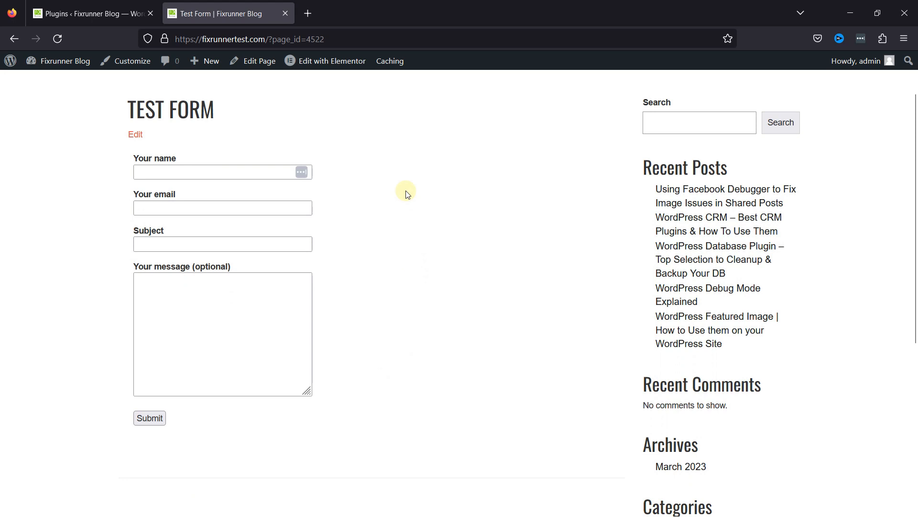
{"action": "left_click", "coordinate": [88, 13]}
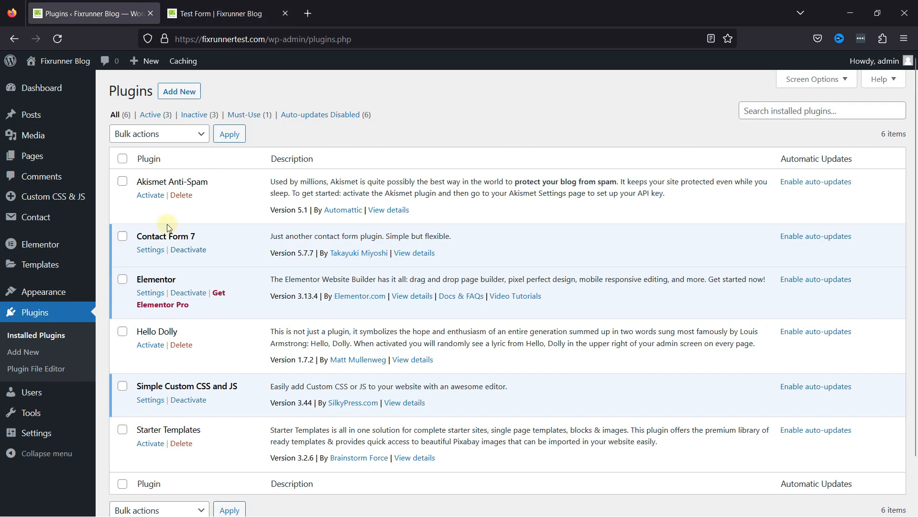
{"action": "mouse_move", "coordinate": [188, 248]}
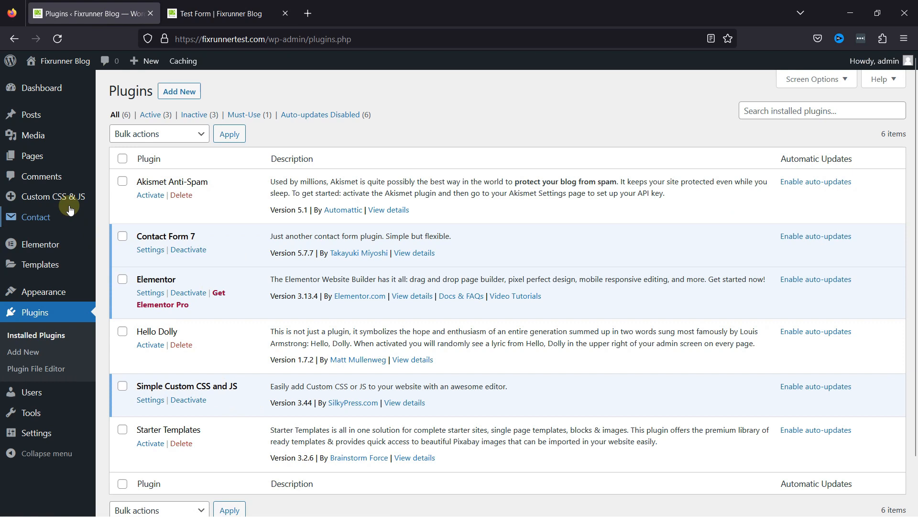
Open the 'CSS for CF7' snippet from the All Custom Code list for editing
{"action": "left_click", "coordinate": [136, 198]}
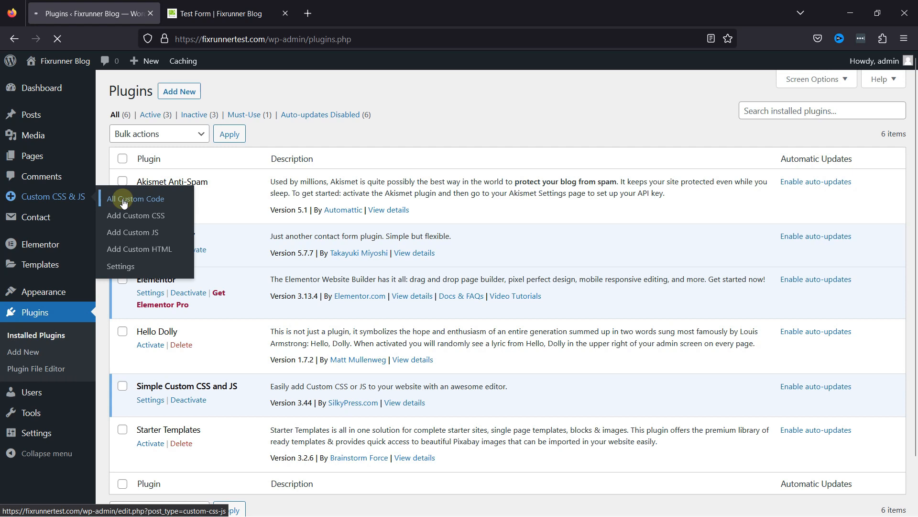
{"action": "left_click", "coordinate": [135, 198]}
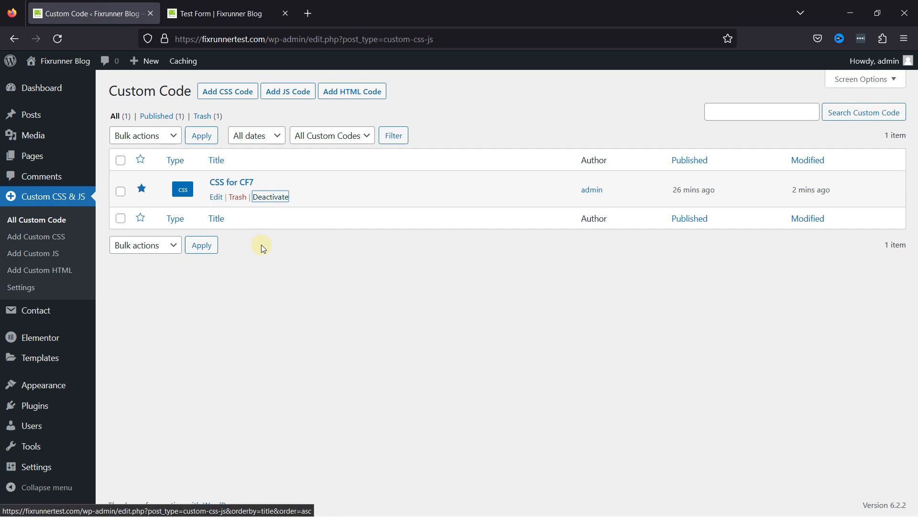
{"action": "left_click", "coordinate": [216, 197]}
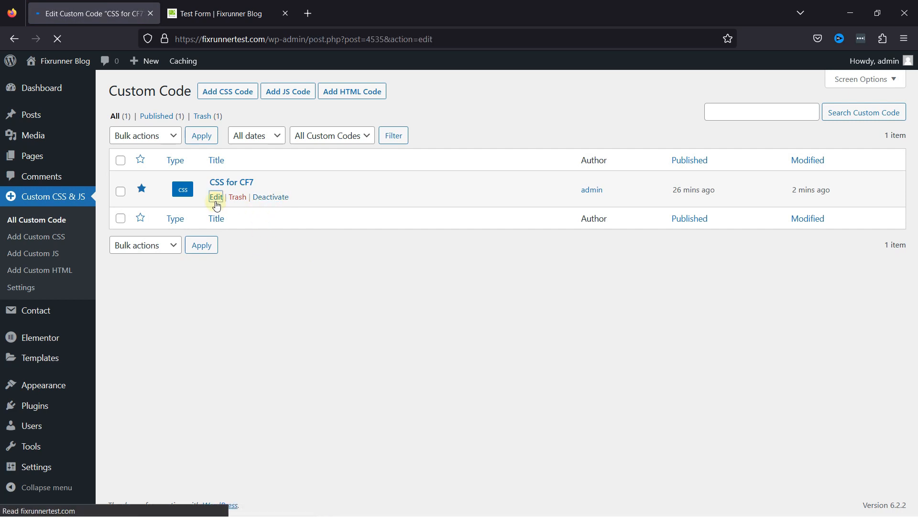
Scroll through the existing CSS for CF7 styling rules to review them
{"action": "left_click", "coordinate": [216, 197]}
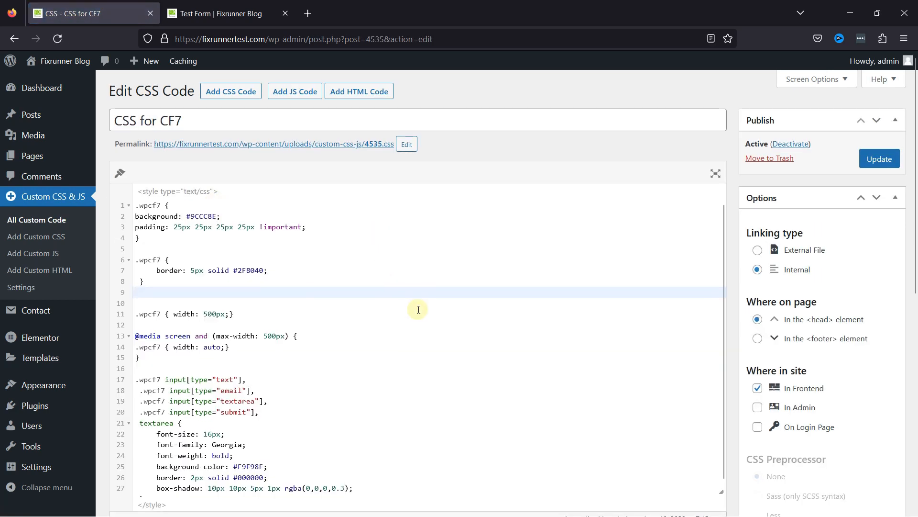
{"action": "scroll", "scroll_direction": "down", "scroll_amount": 3}
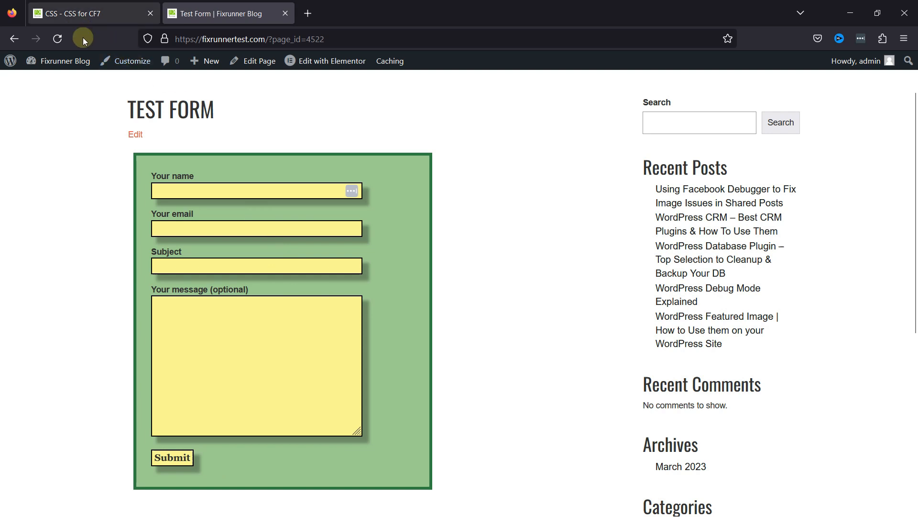
Replace the input field styling with .wpcf7 input[type="submit"] { width: 60%; } and update
{"action": "left_click", "coordinate": [94, 13]}
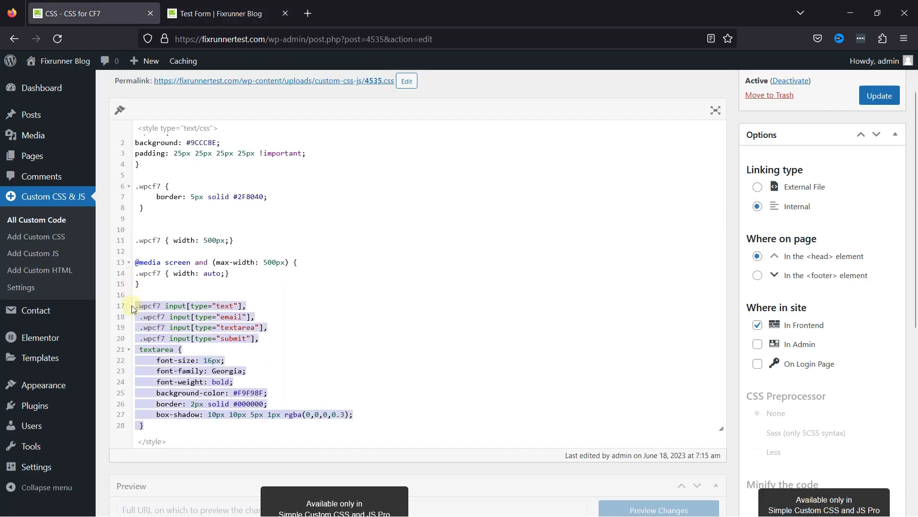
{"action": "left_click", "coordinate": [878, 95]}
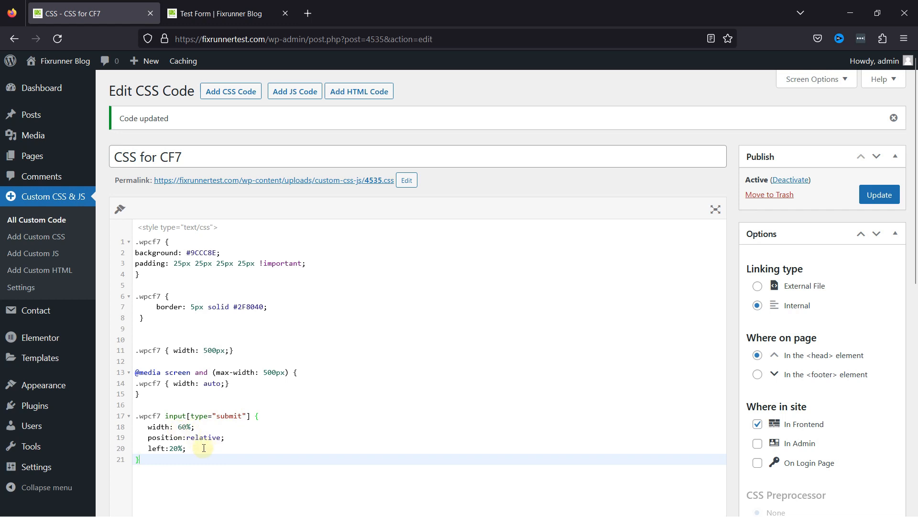
{"action": "mouse_move", "coordinate": [232, 448]}
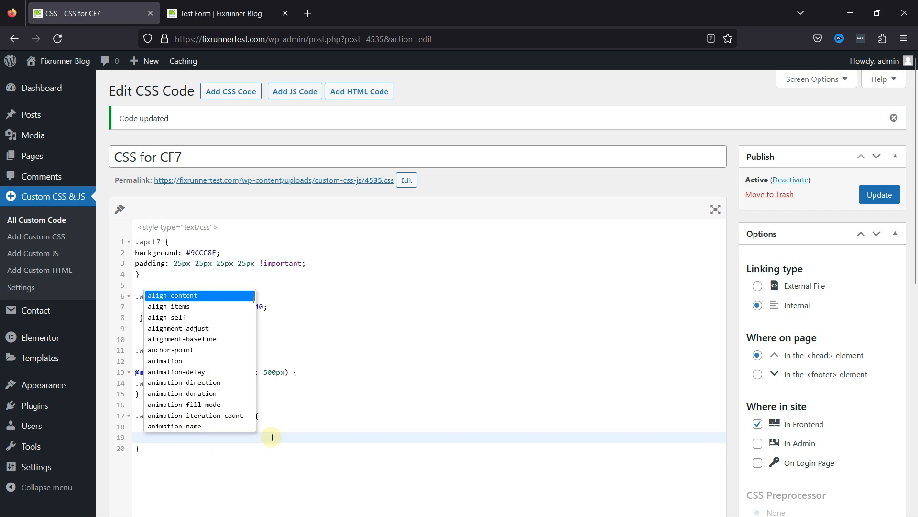
{"action": "left_click", "coordinate": [879, 193]}
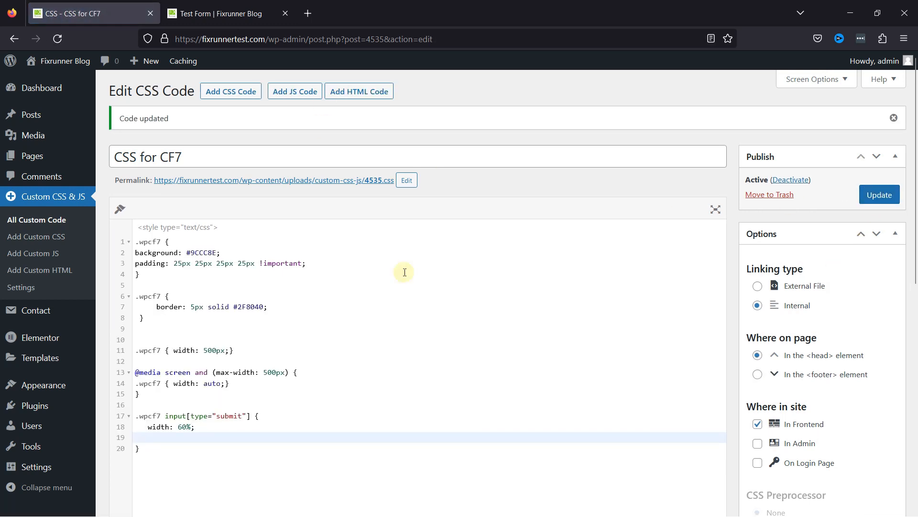
{"action": "left_click", "coordinate": [227, 13]}
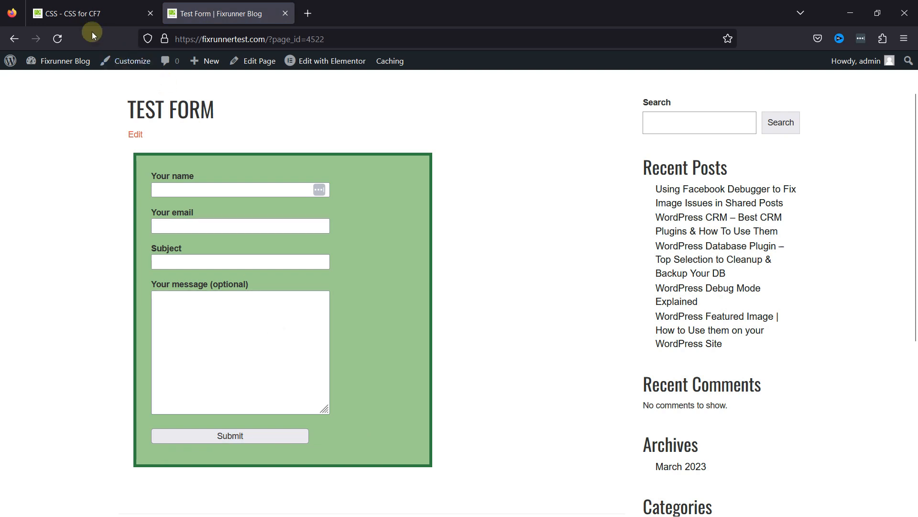
Add position: relative; left: 20%; to the submit rule and update the CSS
{"action": "left_click", "coordinate": [88, 13]}
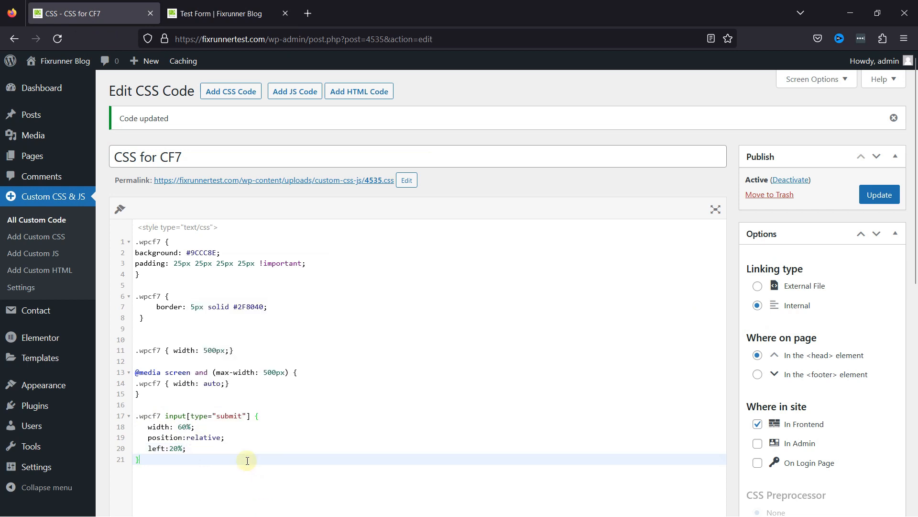
{"action": "left_click", "coordinate": [879, 194]}
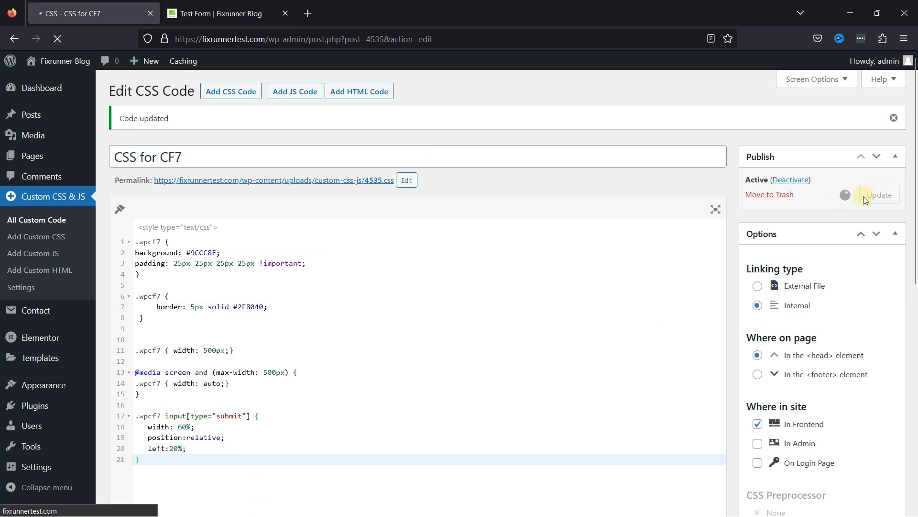
{"action": "left_click", "coordinate": [219, 13]}
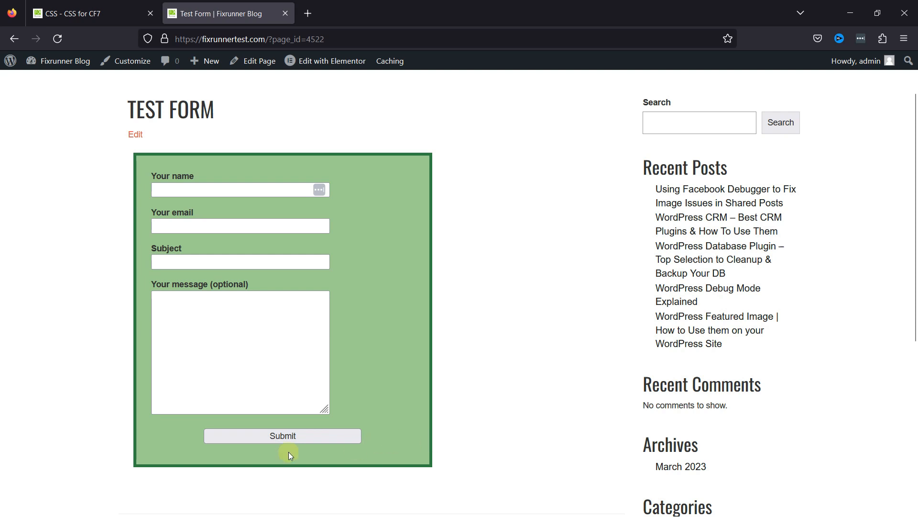
{"action": "mouse_move", "coordinate": [182, 498]}
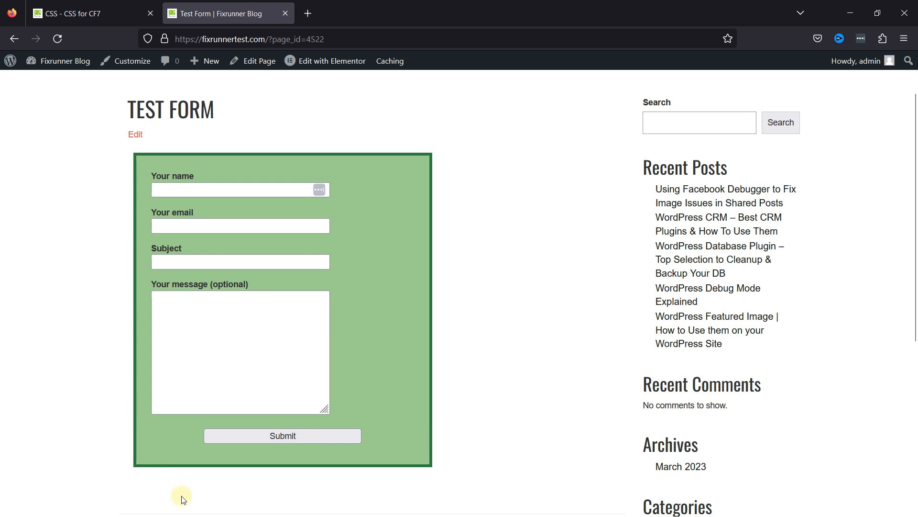